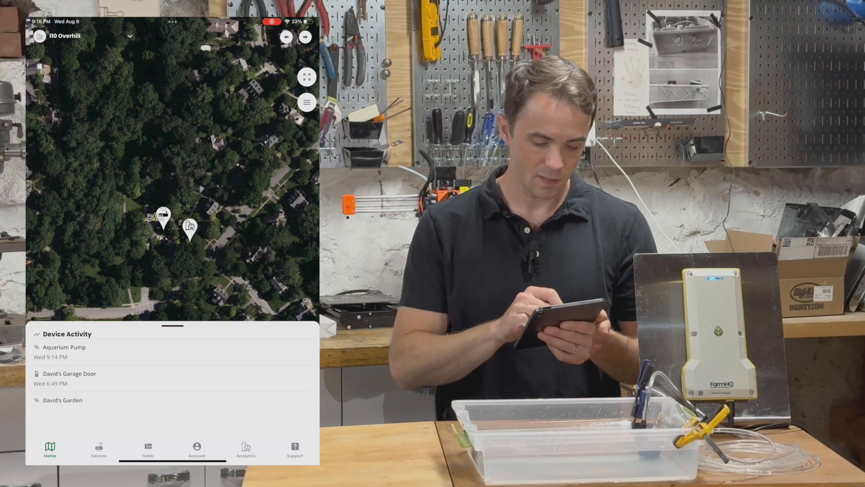
Run the Aquarium Pump switch for 10 seconds from its Controls, confirming the safety warning
{"action": "left_click", "coordinate": [64, 346]}
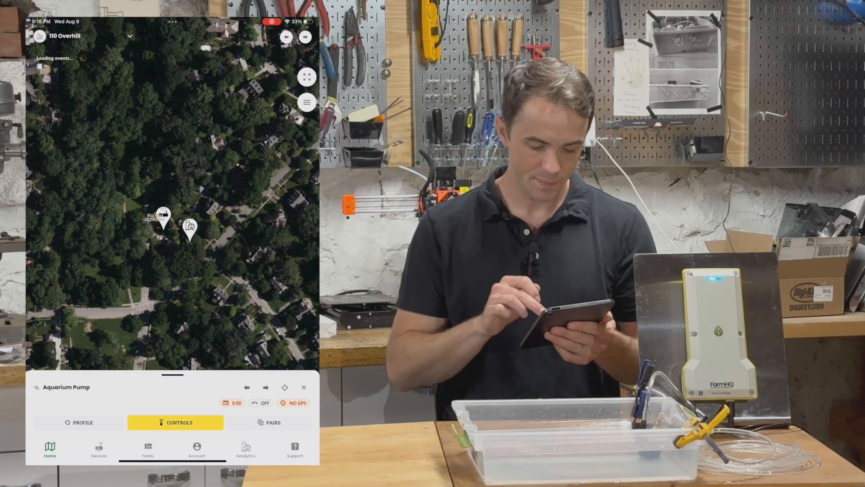
{"action": "left_click", "coordinate": [176, 422]}
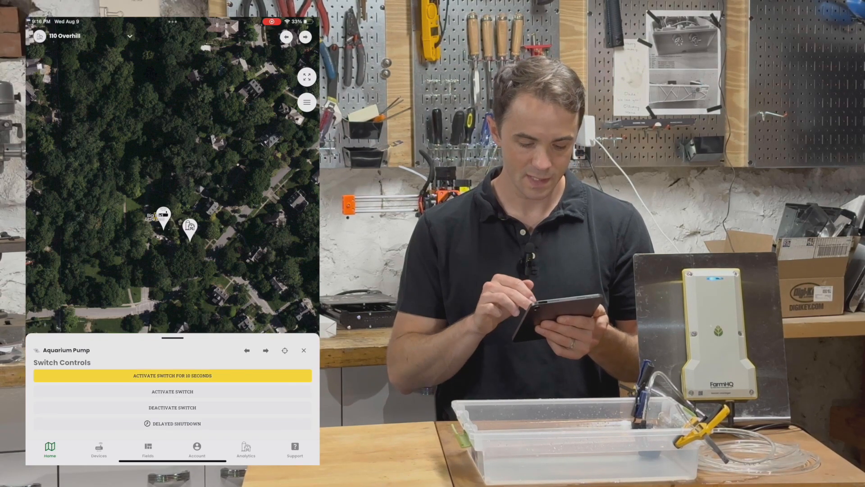
{"action": "left_click", "coordinate": [172, 375]}
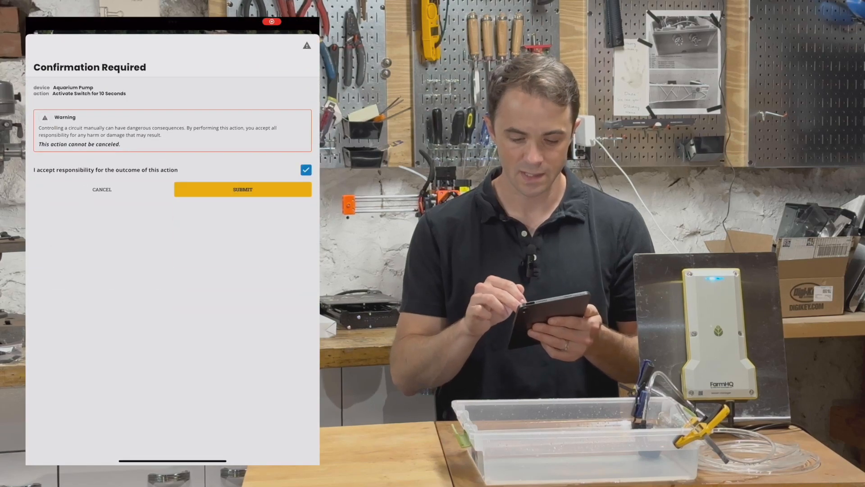
{"action": "left_click", "coordinate": [243, 189]}
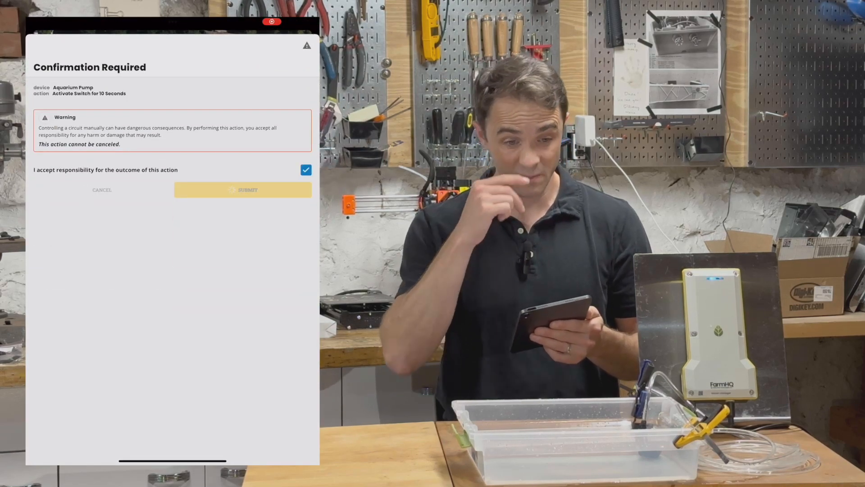
{"action": "left_click", "coordinate": [305, 170]}
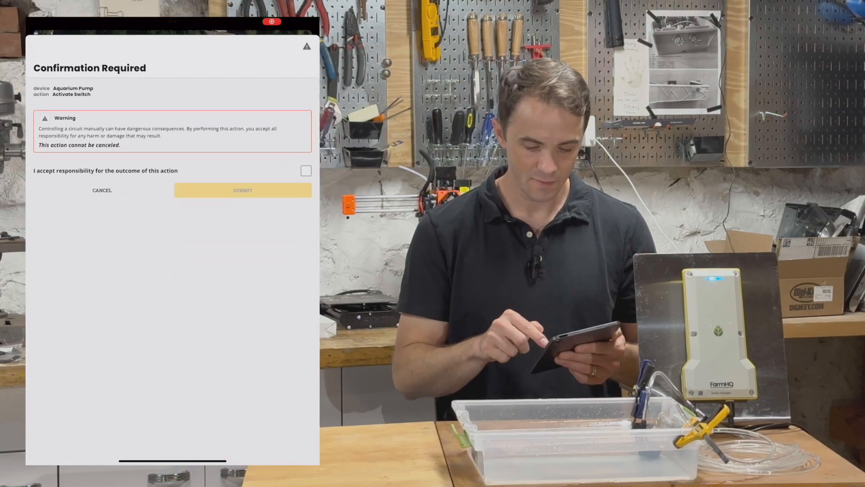
Accept responsibility and submit the indefinite pump activation, then choose Delayed Shutdown
{"action": "left_click", "coordinate": [306, 171]}
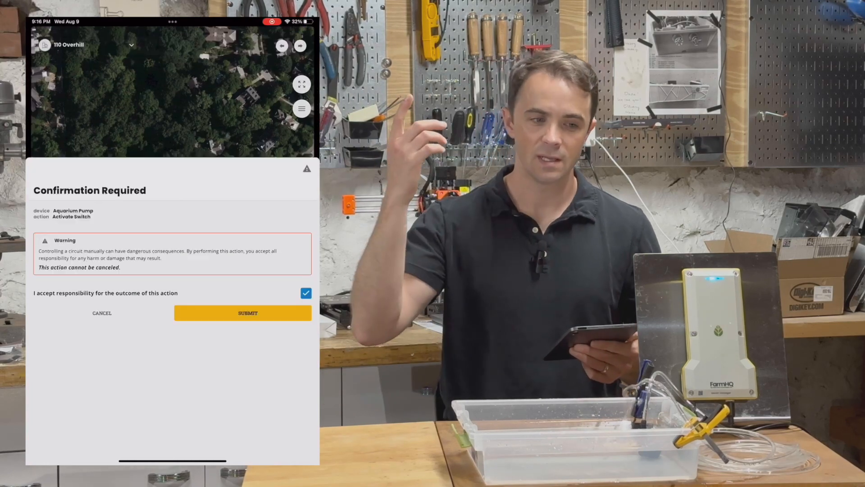
{"action": "left_click", "coordinate": [247, 313]}
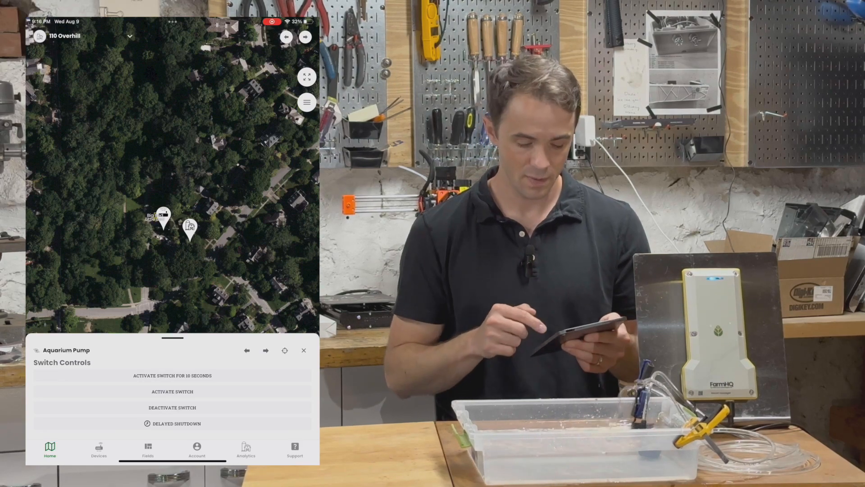
{"action": "left_click", "coordinate": [172, 424]}
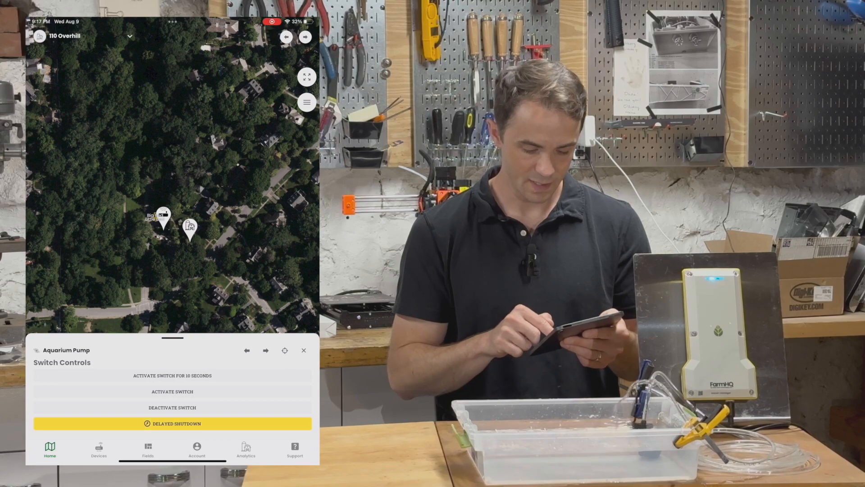
Schedule the pump's delayed shutdown for 8/9 at 9:18 PM and submit it
{"action": "left_click", "coordinate": [172, 423]}
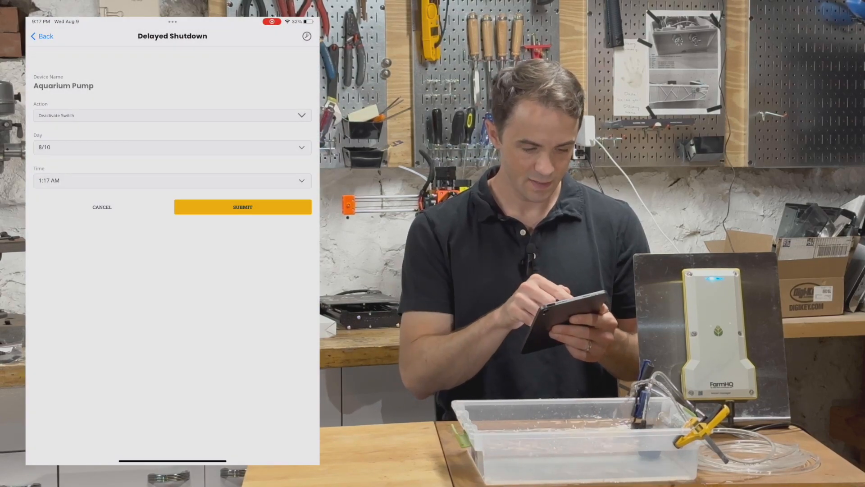
{"action": "left_click", "coordinate": [171, 147]}
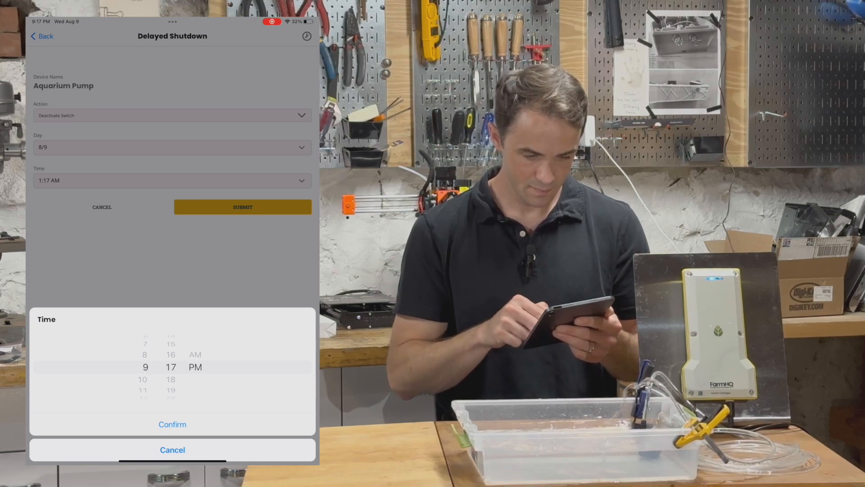
{"action": "left_click", "coordinate": [172, 424]}
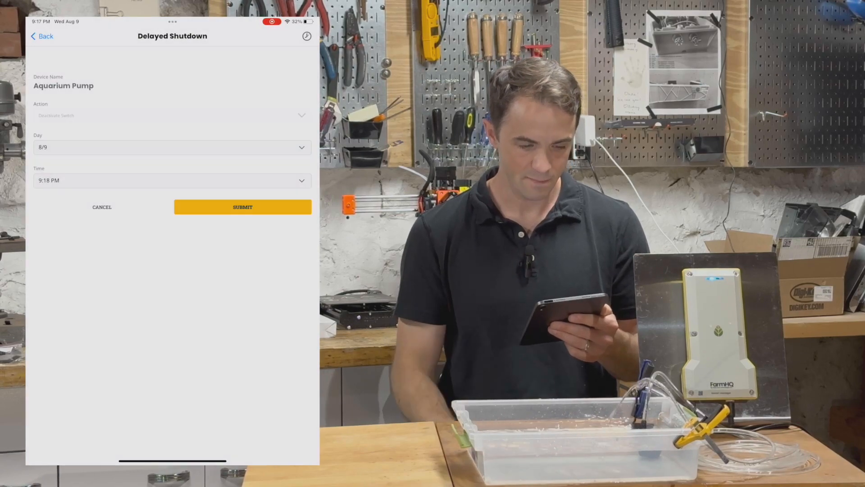
{"action": "left_click", "coordinate": [243, 207]}
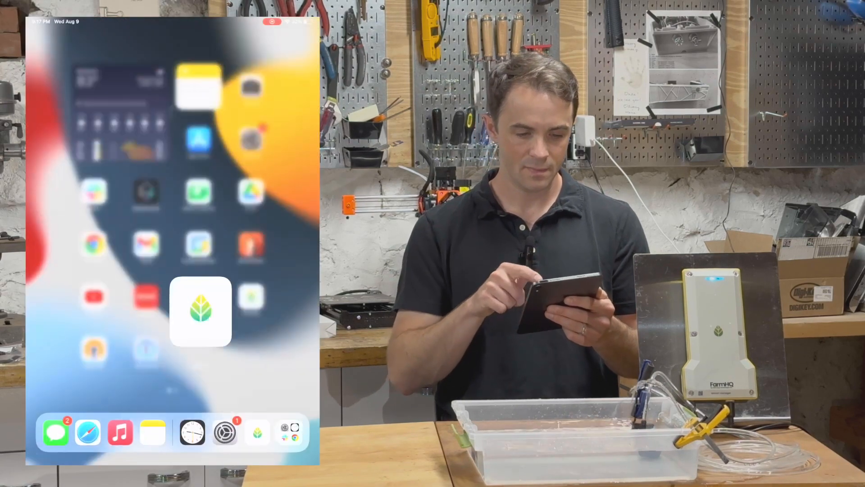
Check the world clock, which shows New York at 9:17 PM before the 9:18 shutdown
{"action": "left_click", "coordinate": [191, 432]}
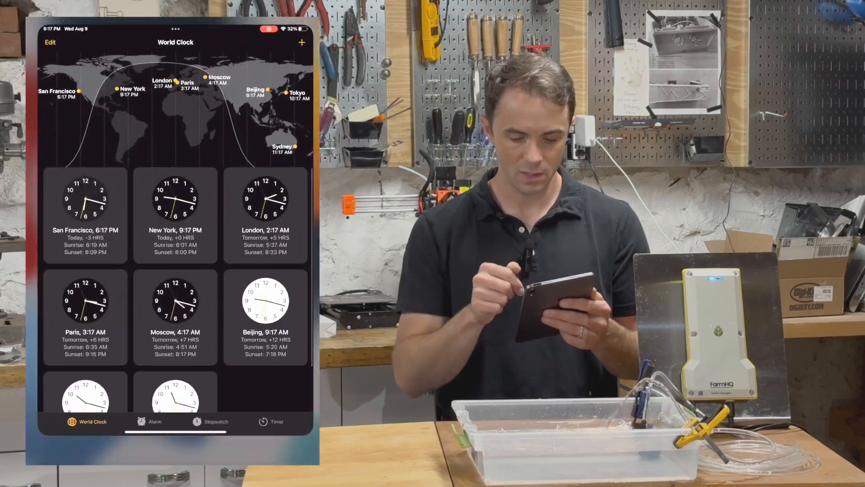